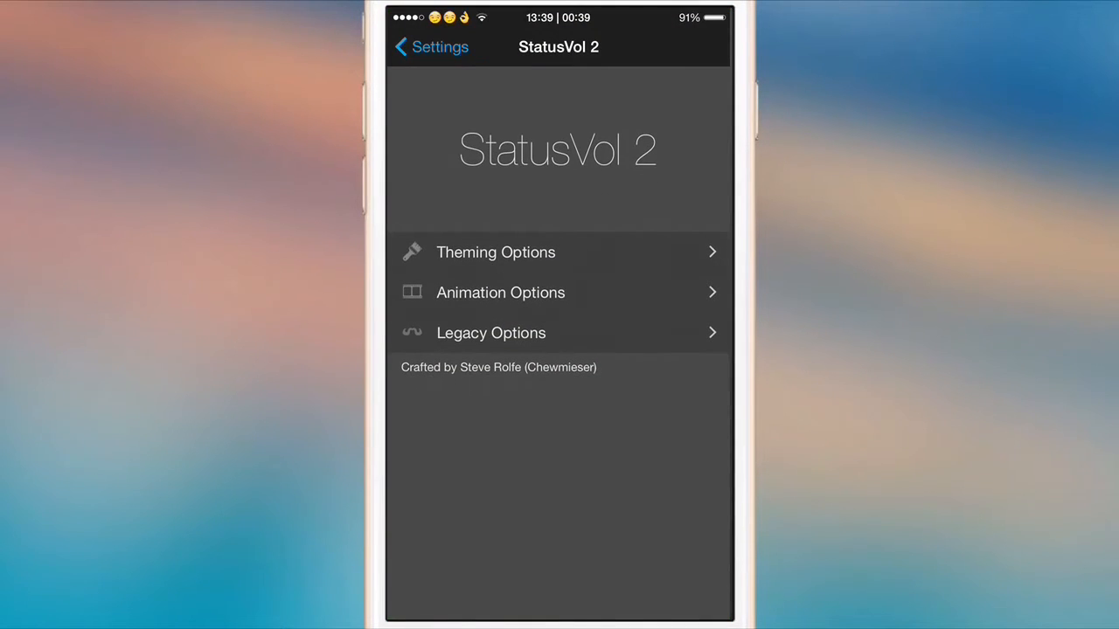
Switch off Use Squares in StatusVol 2 Theming Options, keeping Hide Icons on
{"action": "left_click", "coordinate": [496, 251]}
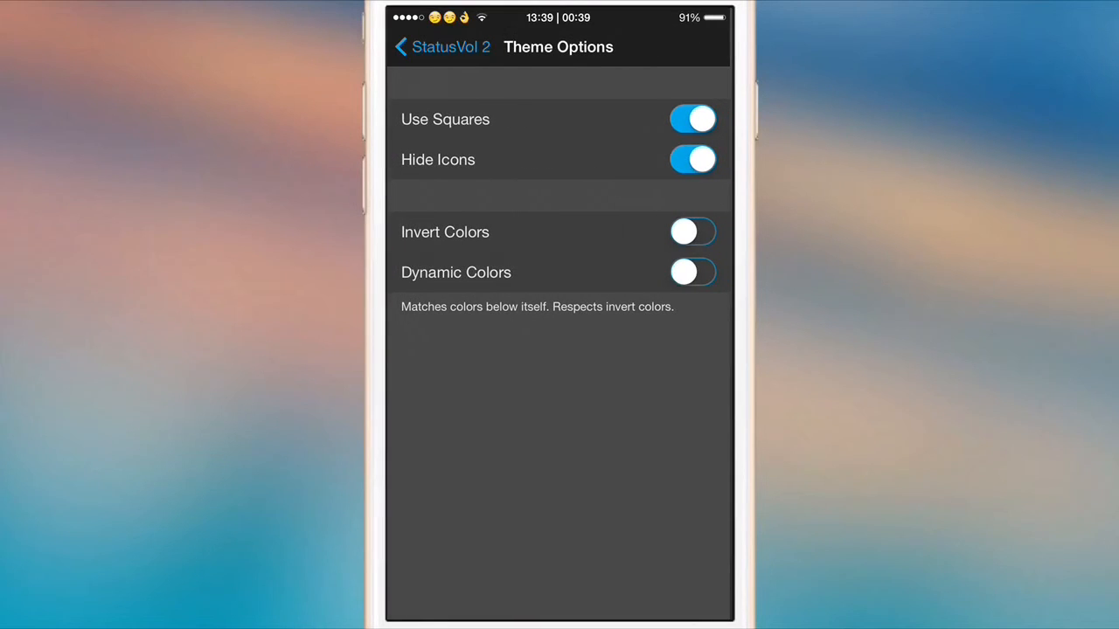
{"action": "left_click", "coordinate": [693, 118]}
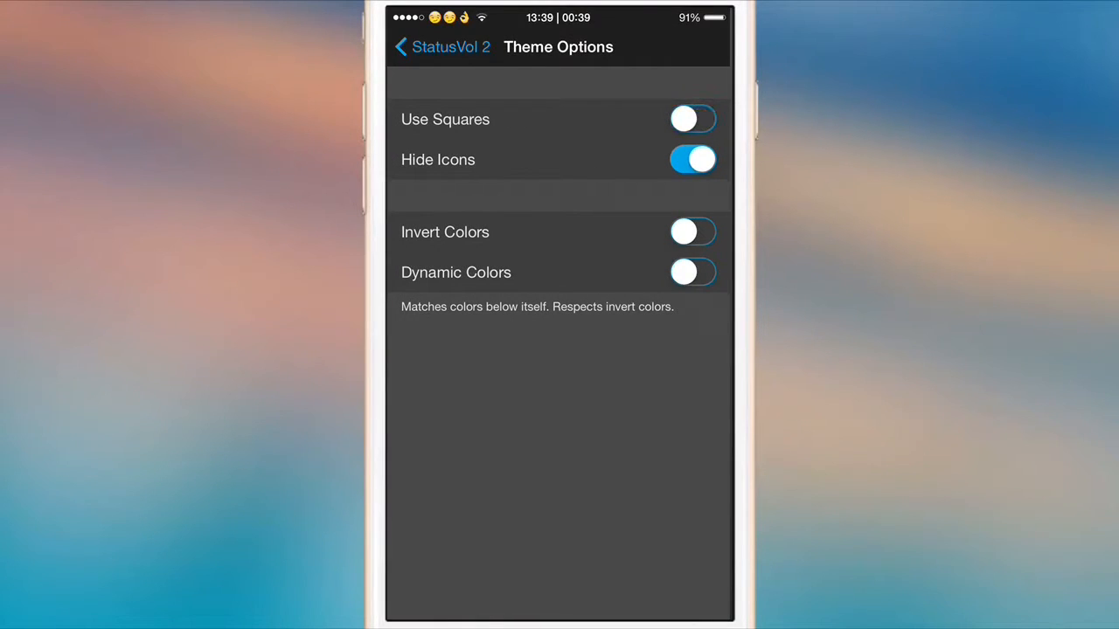
{"action": "left_click", "coordinate": [692, 159]}
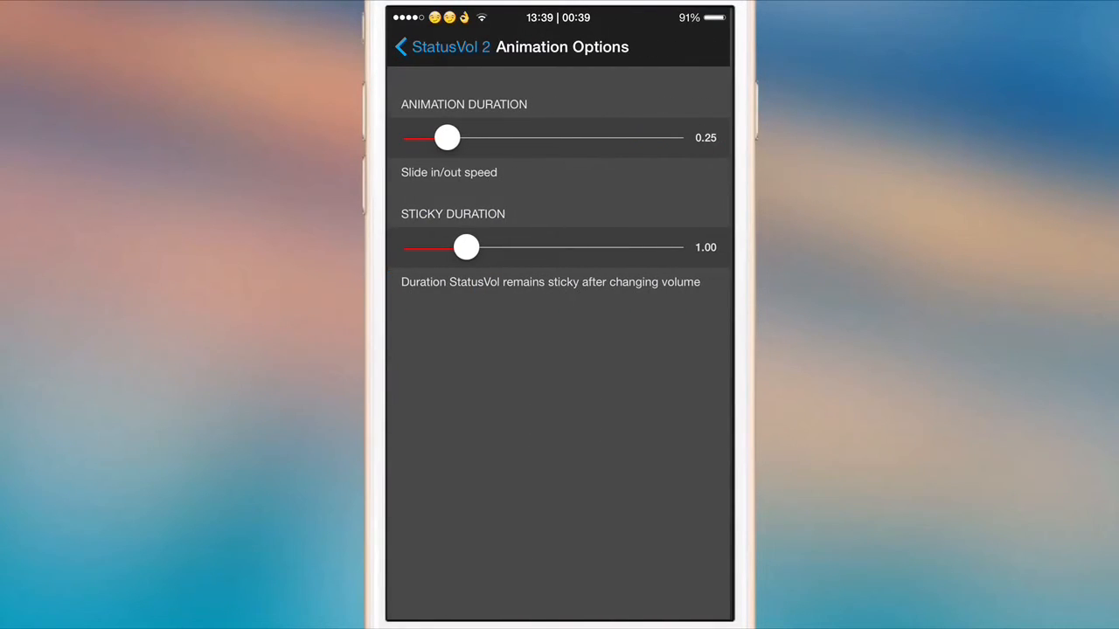
Drag the StatusVol 2 Animation Duration slider from 0.25 to 0.45
{"action": "left_click_drag", "start_coordinate": [446, 137], "coordinate": [472, 137]}
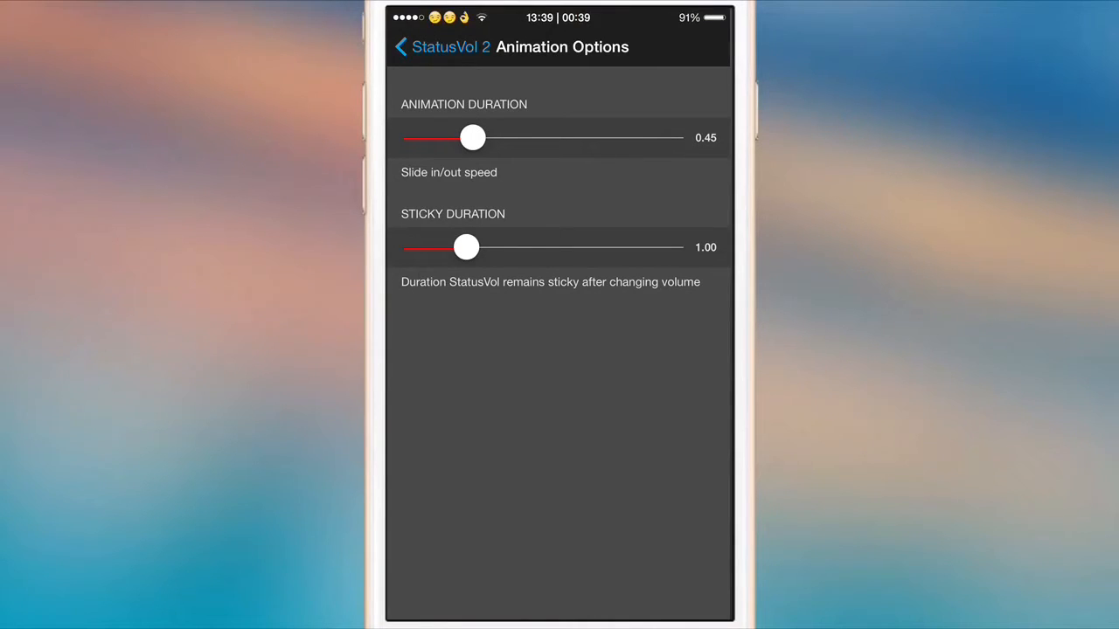
{"action": "left_click", "coordinate": [407, 46]}
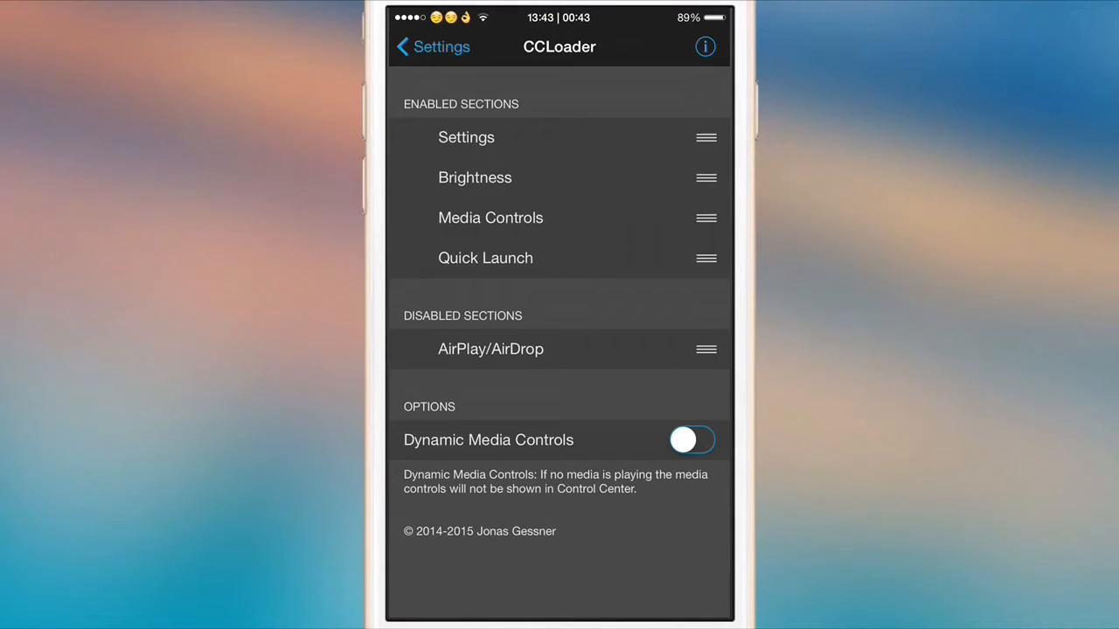
Drag Brightness and Media Controls into CCLoader's Disabled Sections
{"action": "left_click_drag", "start_coordinate": [491, 218], "coordinate": [491, 339]}
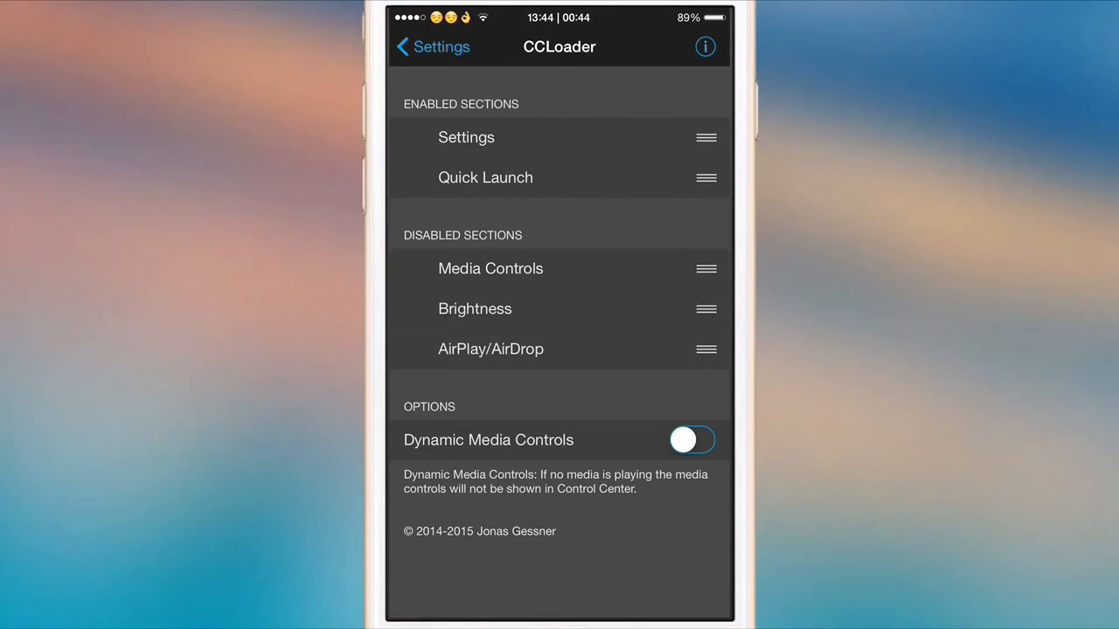
{"action": "left_click_drag", "start_coordinate": [706, 137], "coordinate": [706, 309]}
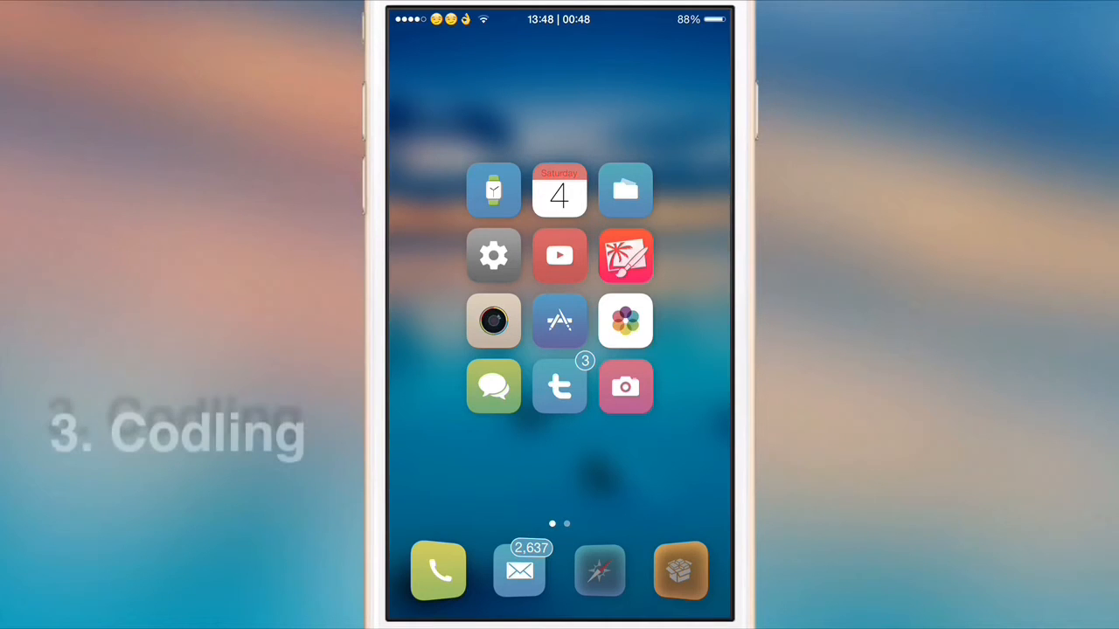
{"action": "left_click", "coordinate": [680, 572]}
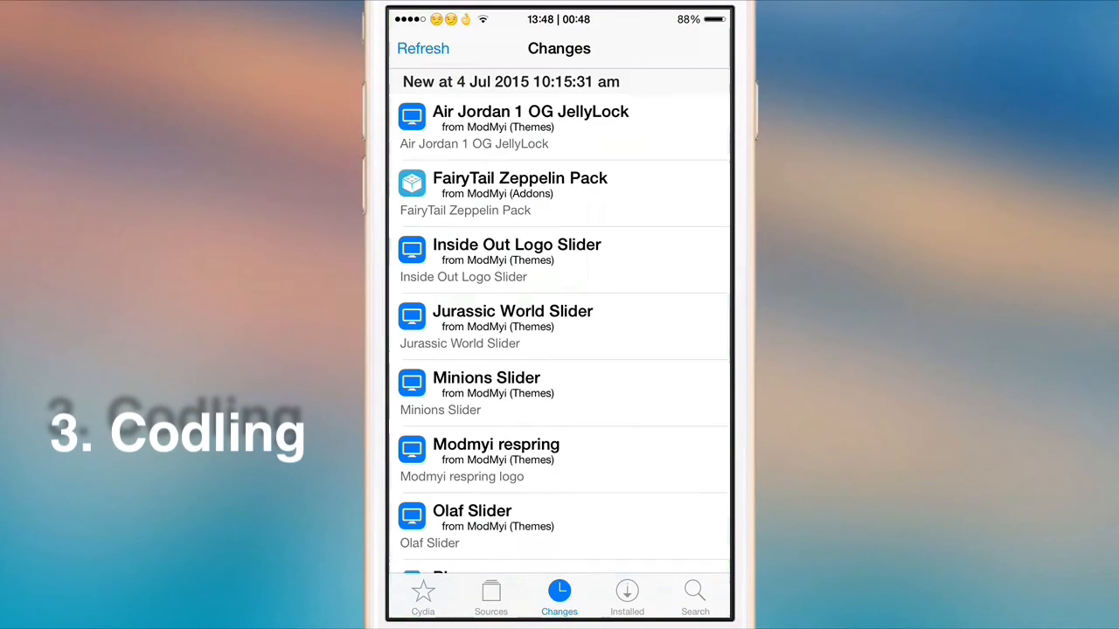
{"action": "left_click", "coordinate": [423, 48]}
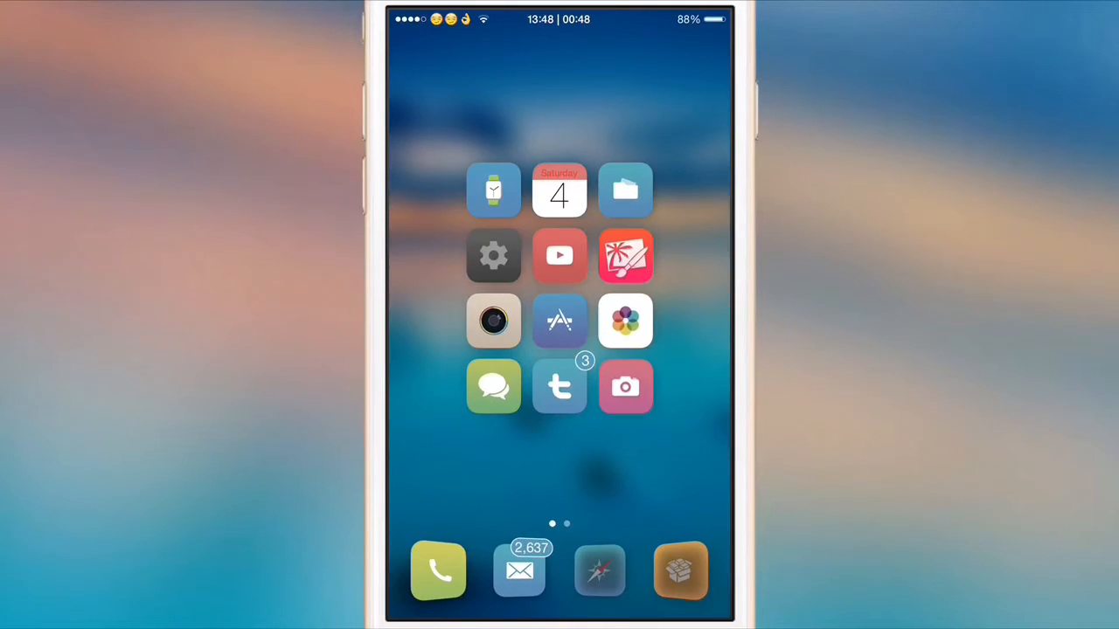
View Codling's Style choices, Dark and Light, in Settings
{"action": "left_click", "coordinate": [492, 255]}
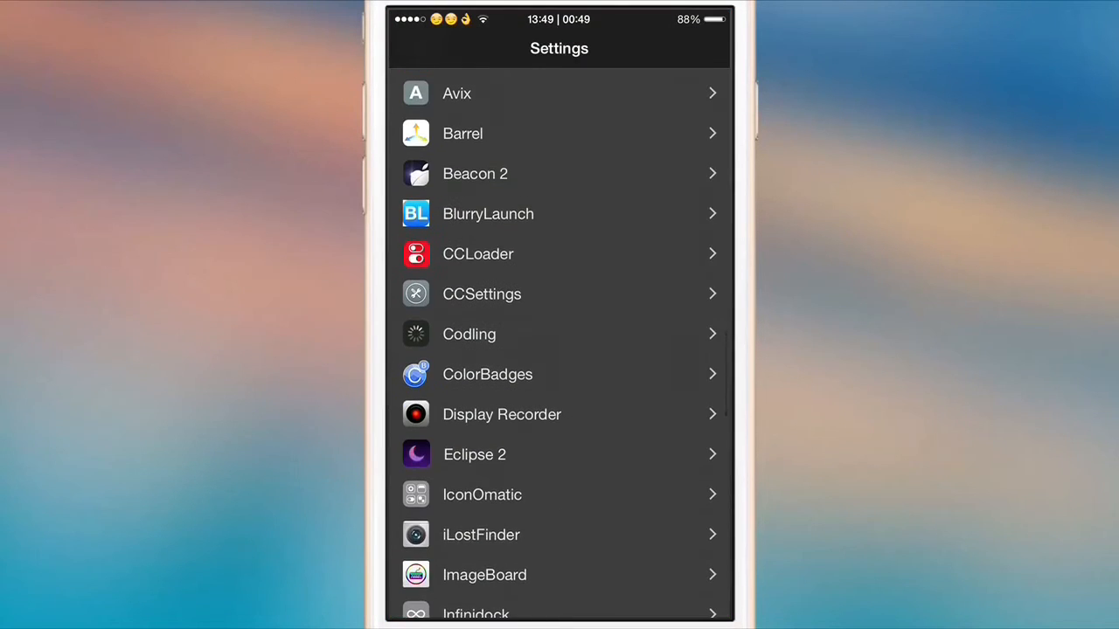
{"action": "left_click", "coordinate": [559, 334]}
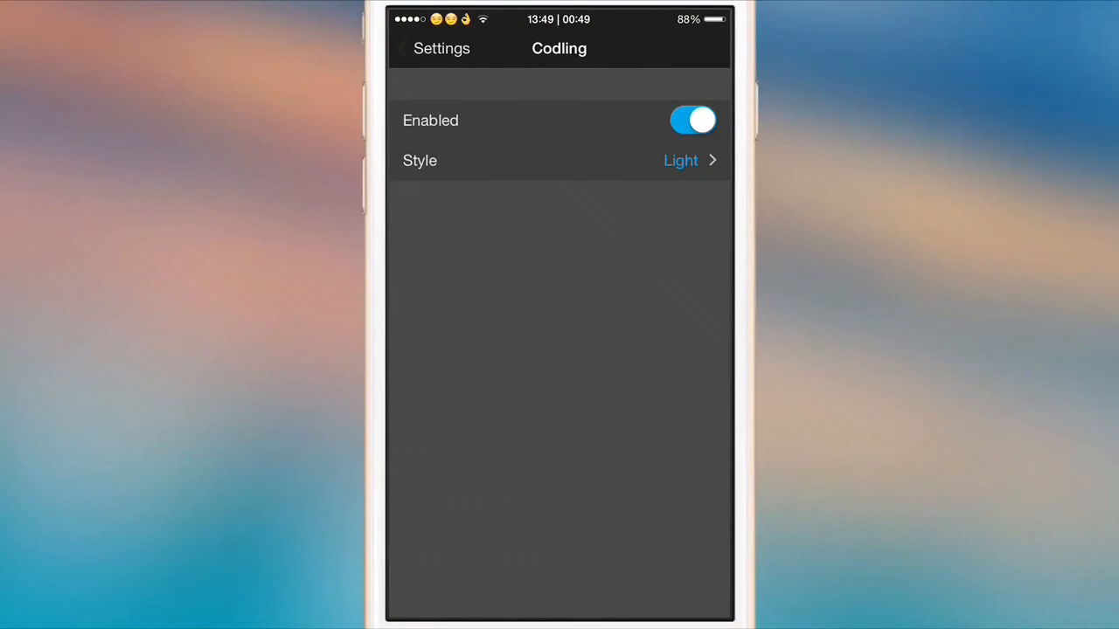
{"action": "left_click", "coordinate": [559, 160]}
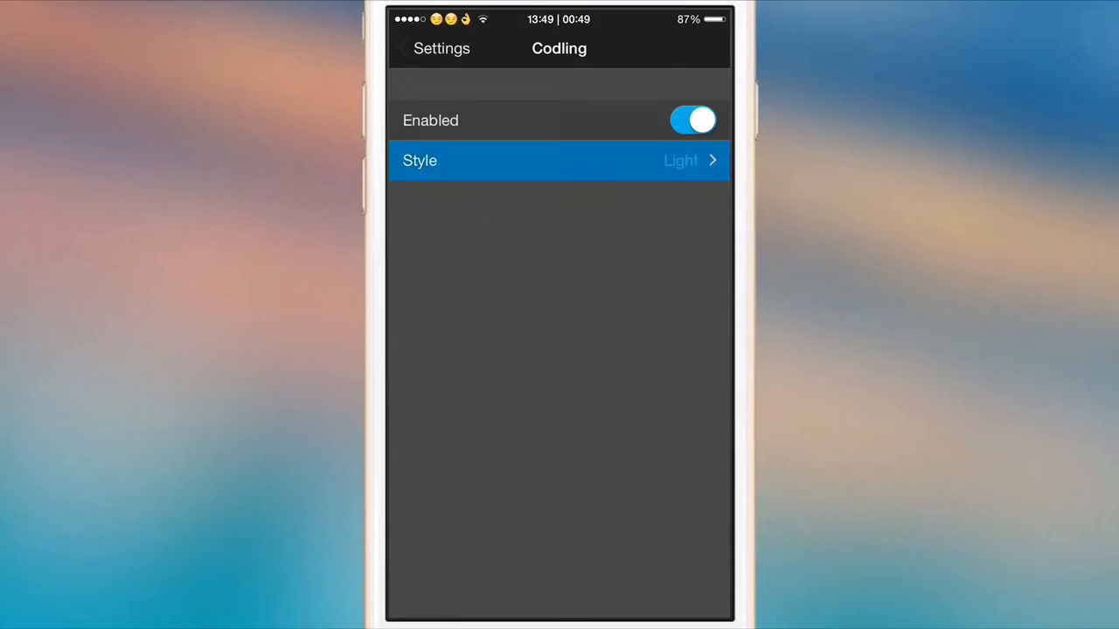
{"action": "left_click", "coordinate": [559, 160]}
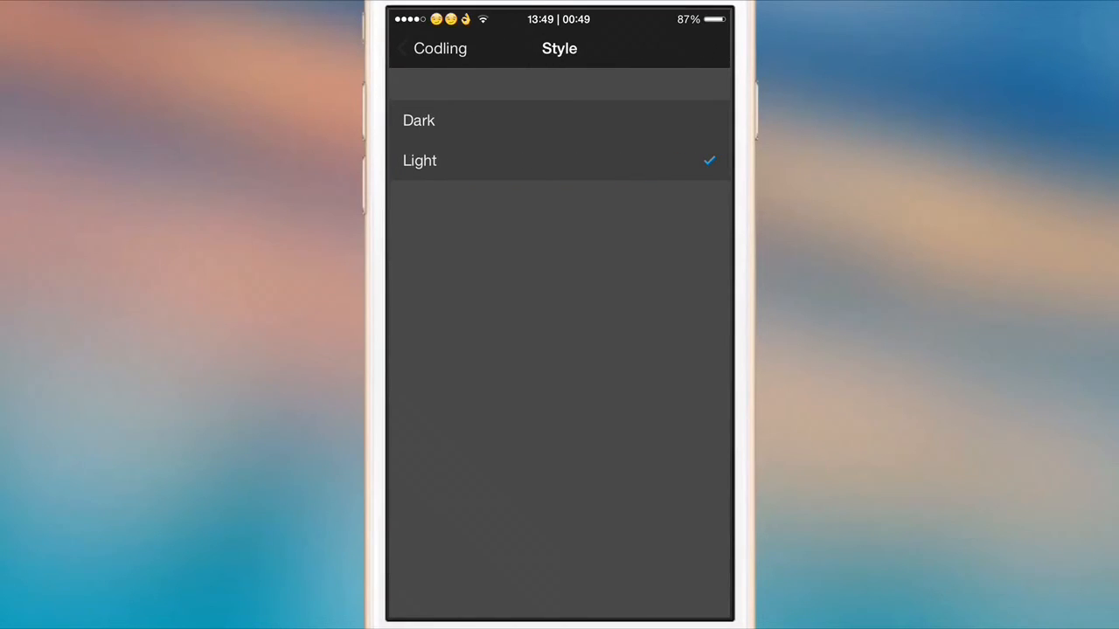
{"action": "left_click", "coordinate": [414, 49]}
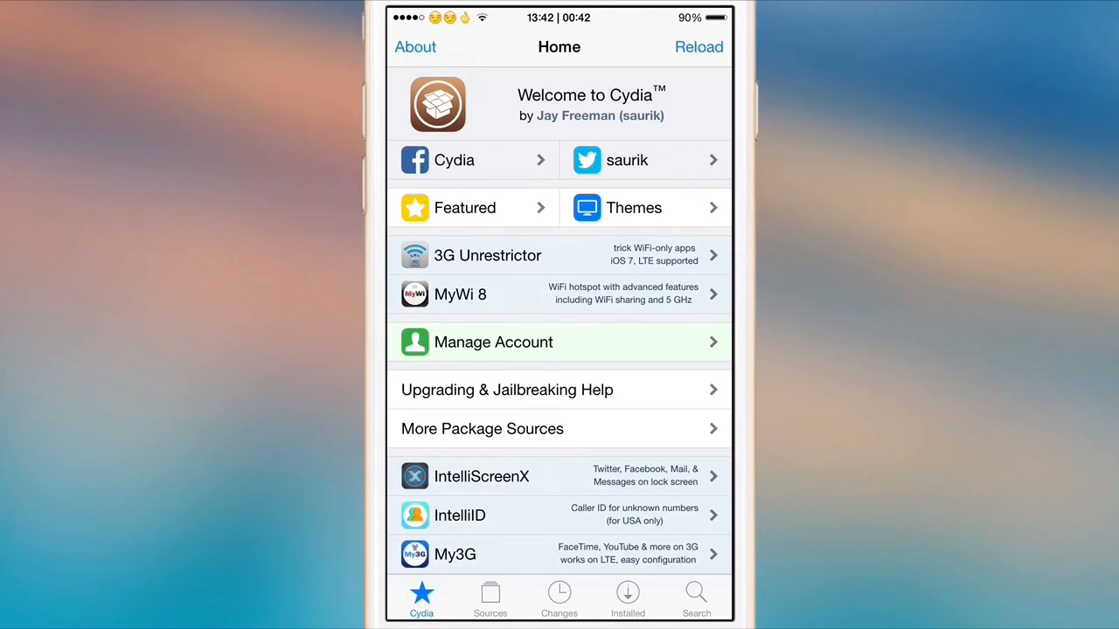
Share Cydia's Minimal Camera 2 package details through the ShareTweak alert
{"action": "left_click", "coordinate": [559, 599]}
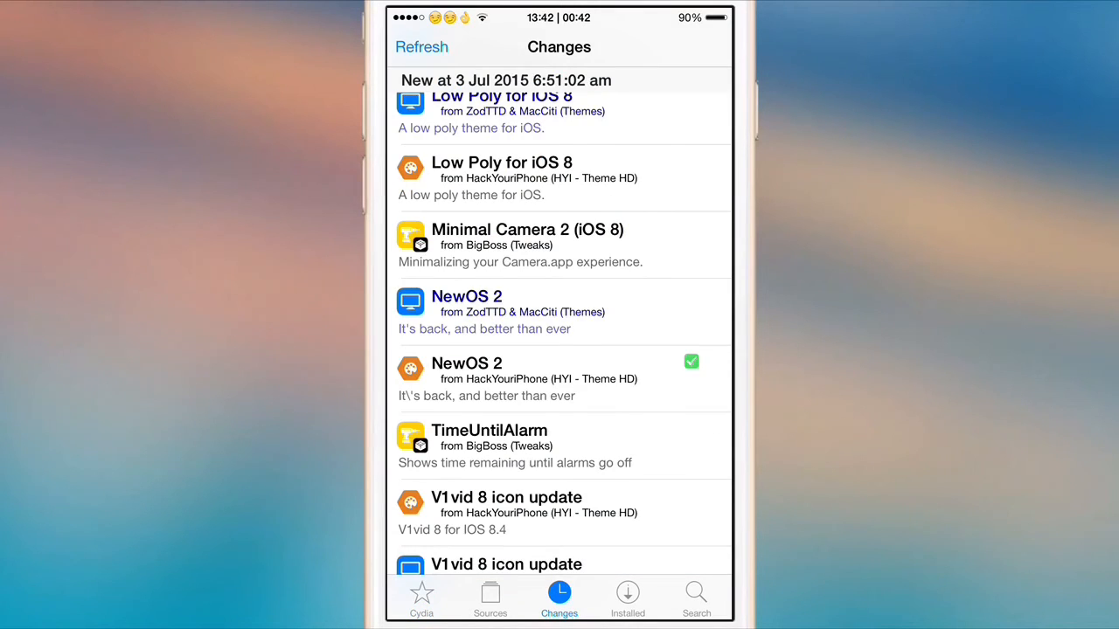
{"action": "left_click", "coordinate": [527, 229]}
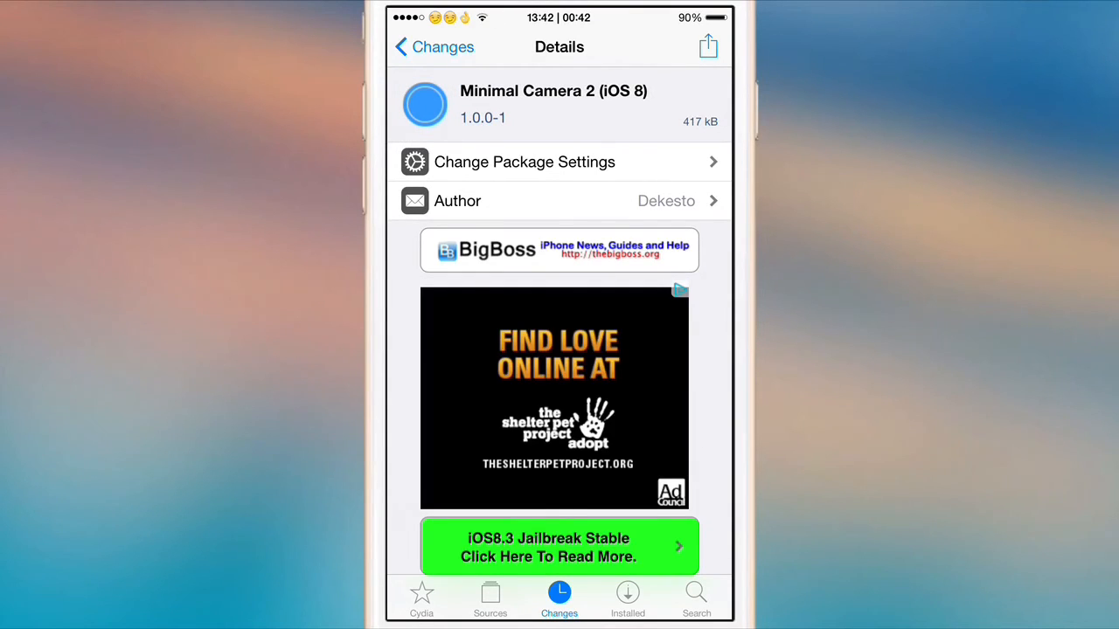
{"action": "left_click", "coordinate": [708, 46]}
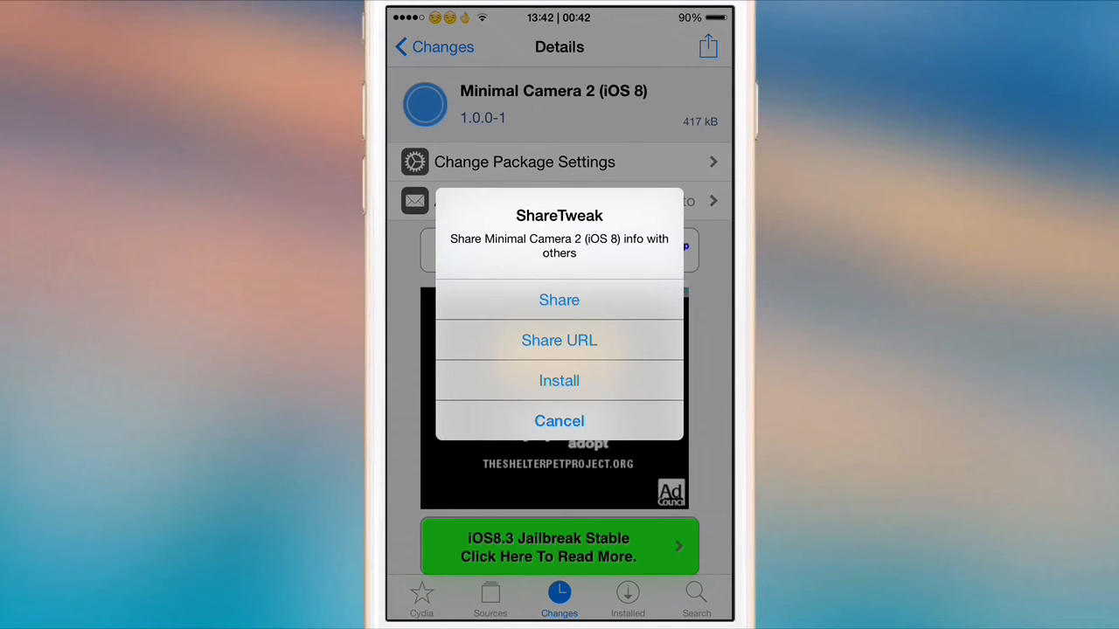
{"action": "left_click", "coordinate": [559, 300]}
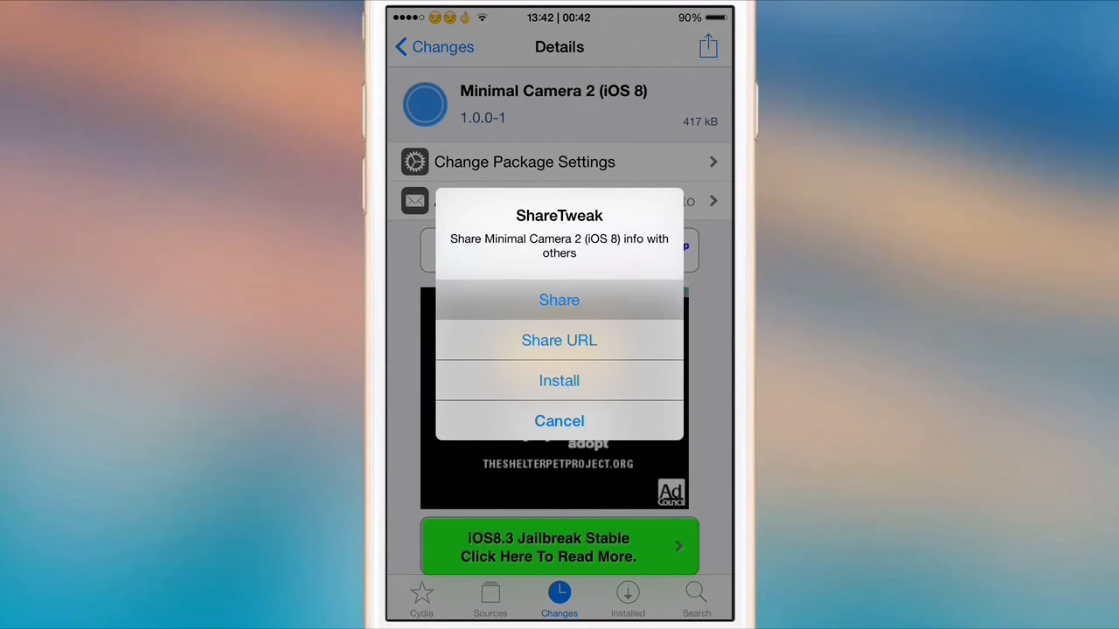
{"action": "left_click", "coordinate": [559, 300]}
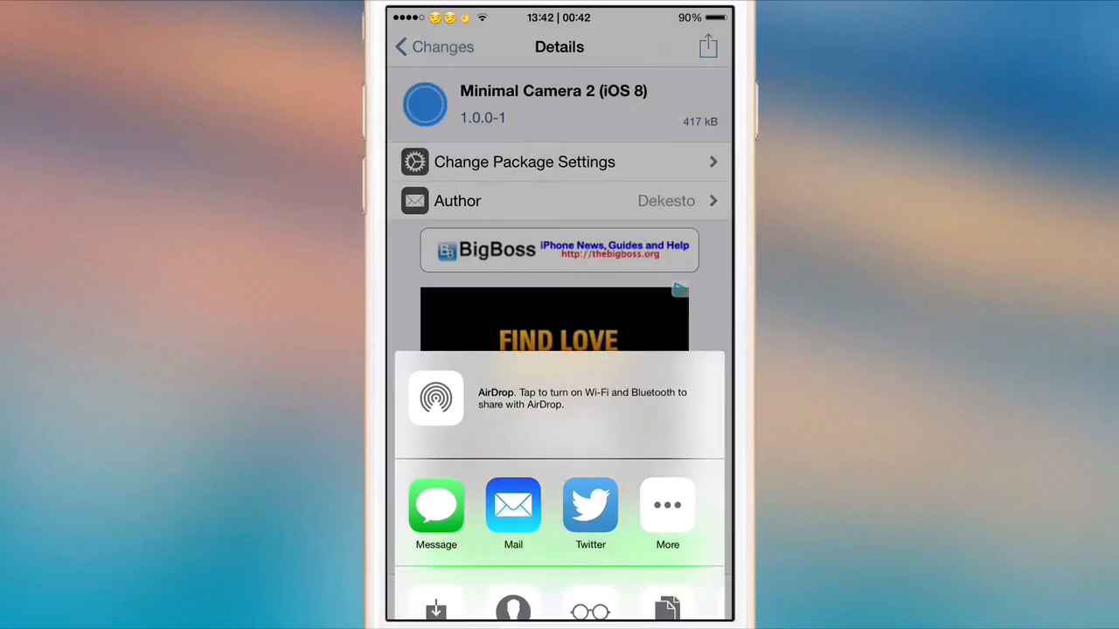
Compose a Twitter draft pre-filled with Minimal Camera 2's name, description and author
{"action": "left_click", "coordinate": [590, 505]}
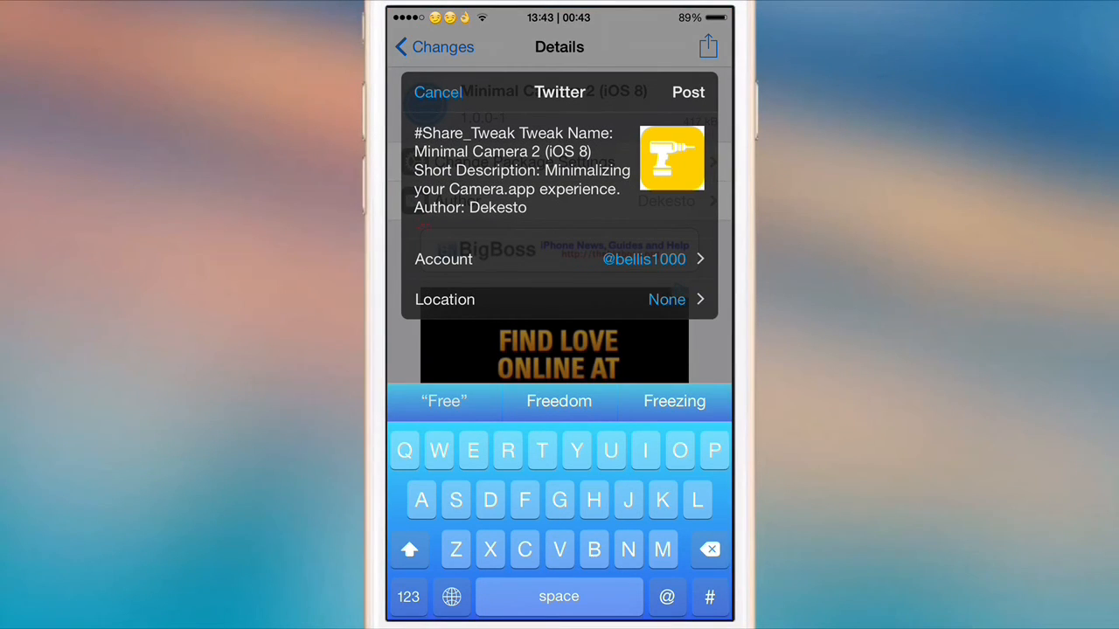
{"action": "left_click", "coordinate": [438, 91]}
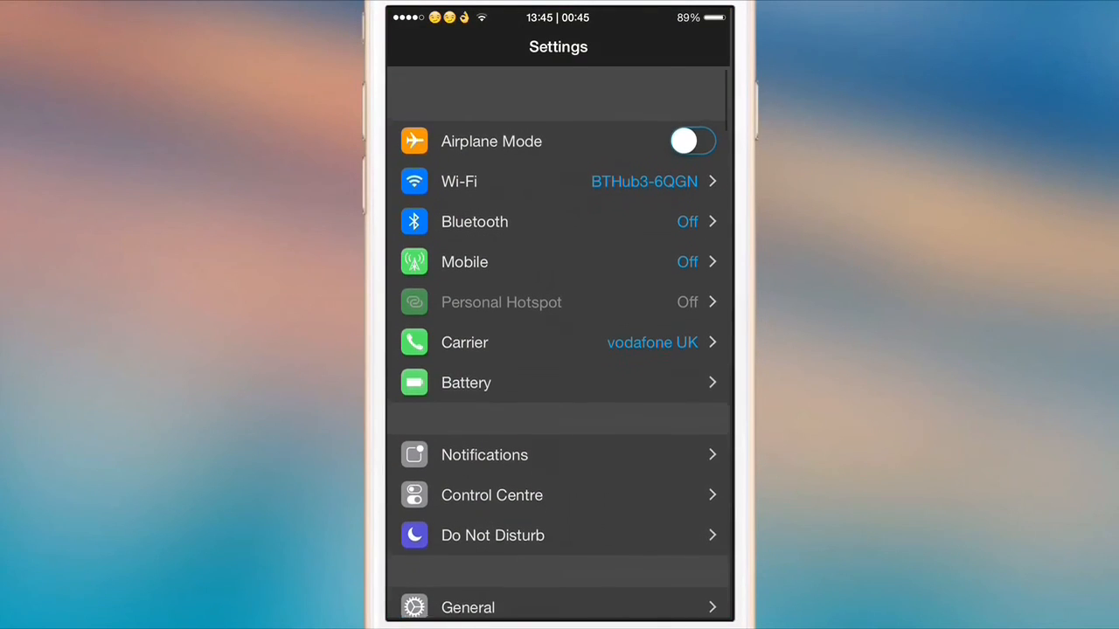
Review the Battery Power Saving Options and turn Power Saving Mode on
{"action": "left_click", "coordinate": [466, 382]}
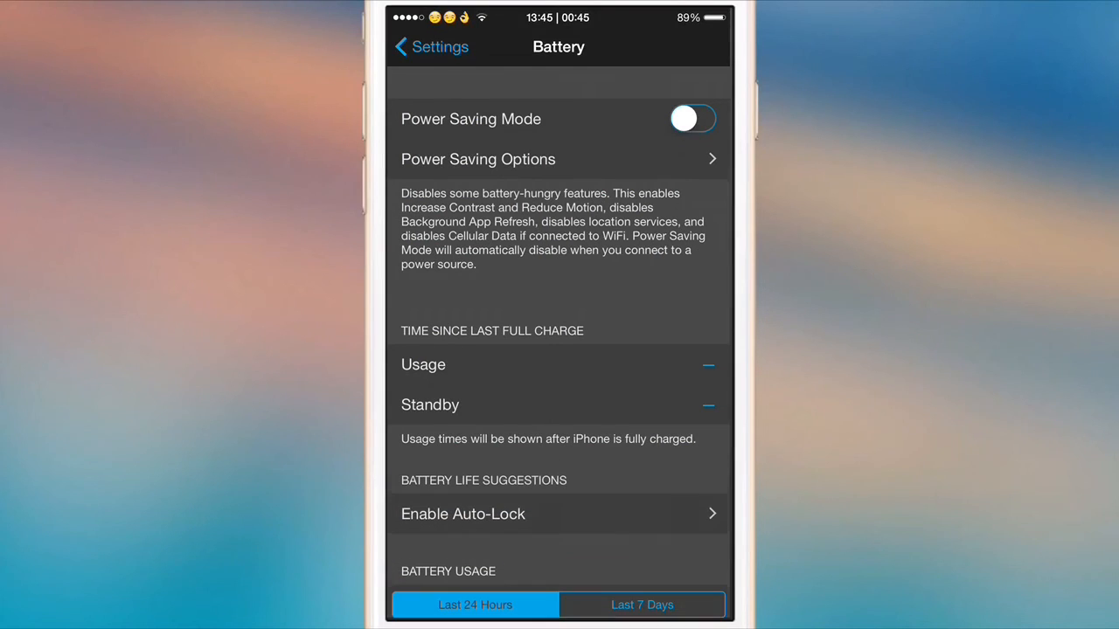
{"action": "left_click", "coordinate": [692, 119]}
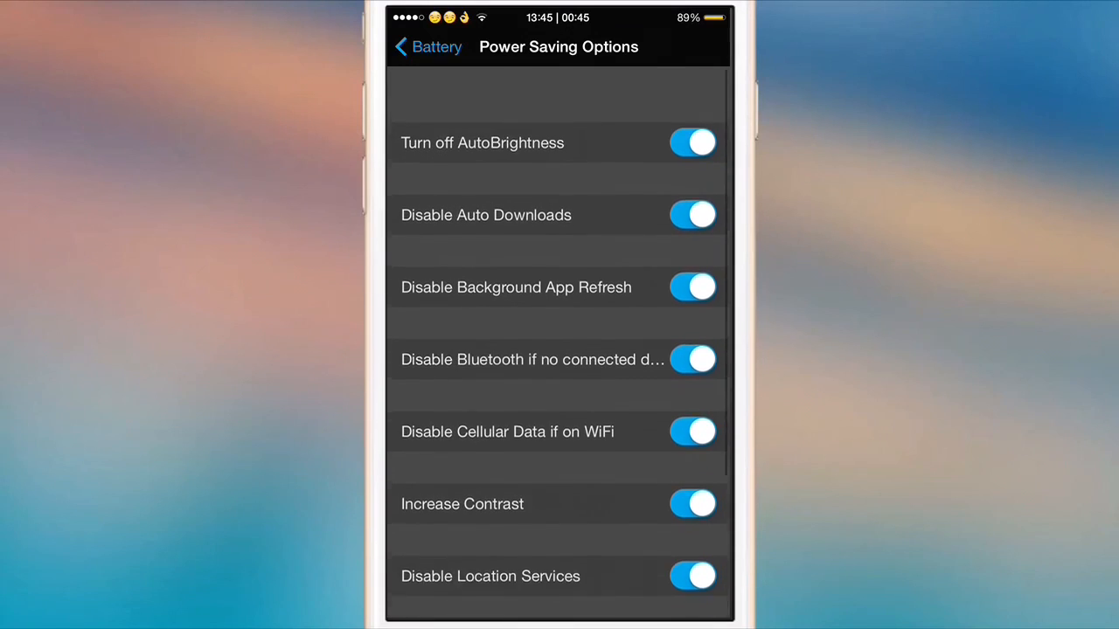
{"action": "left_click", "coordinate": [427, 47]}
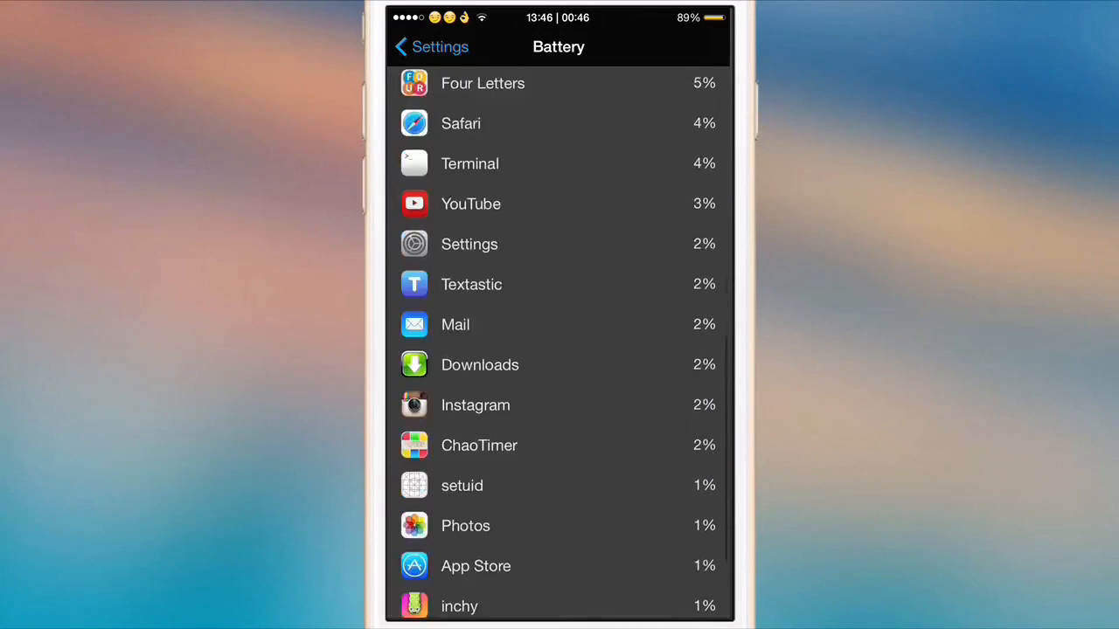
{"action": "scroll", "scroll_direction": "down", "scroll_amount": 3}
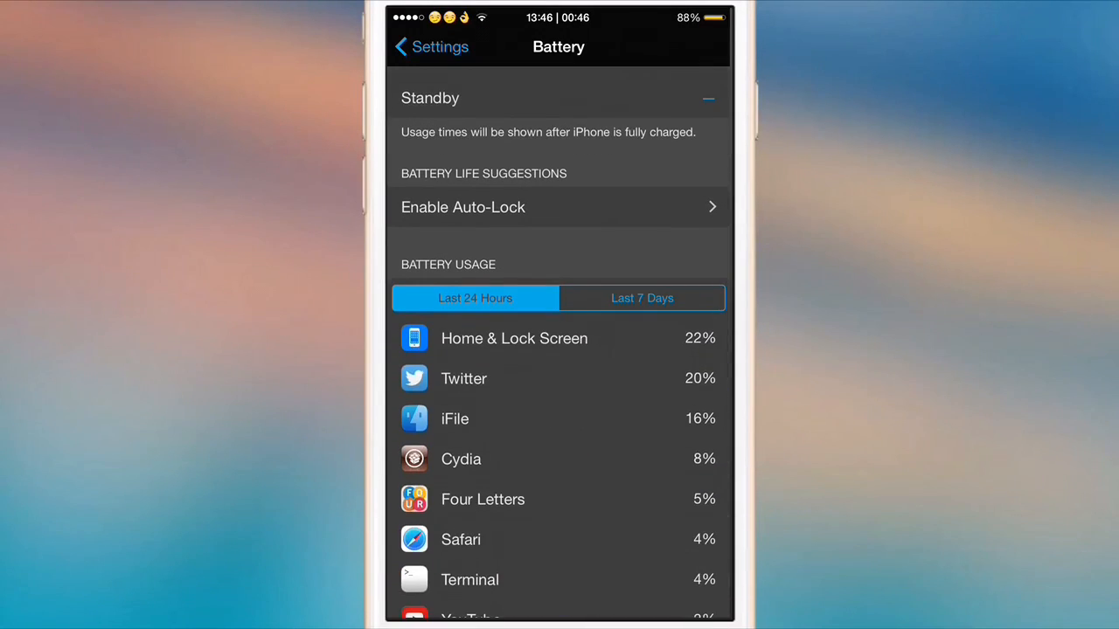
{"action": "scroll", "scroll_direction": "down", "scroll_amount": 3}
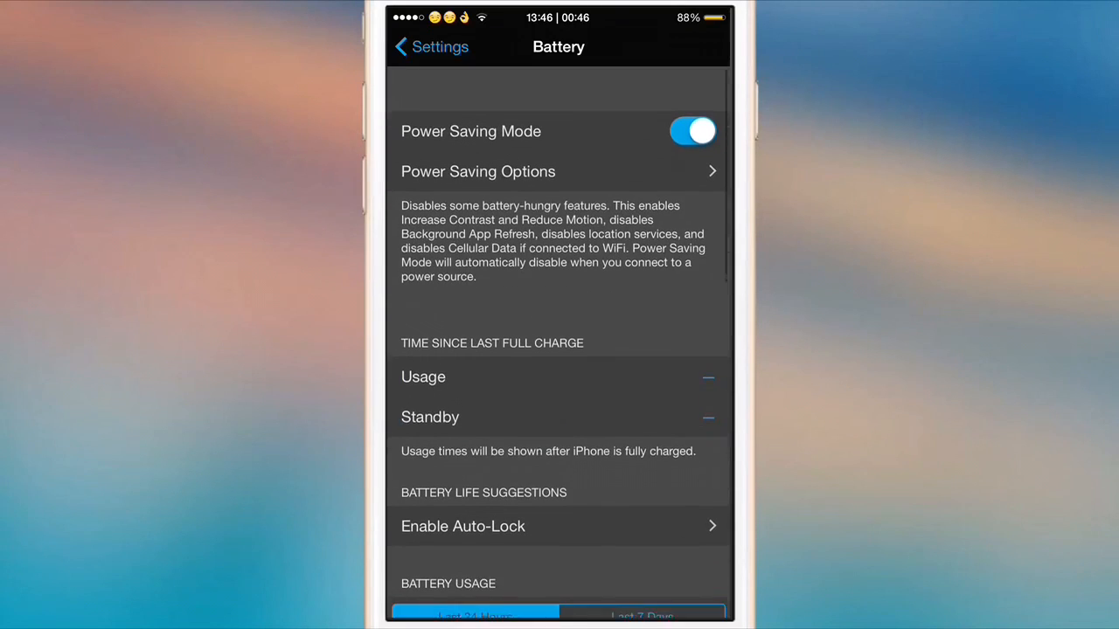